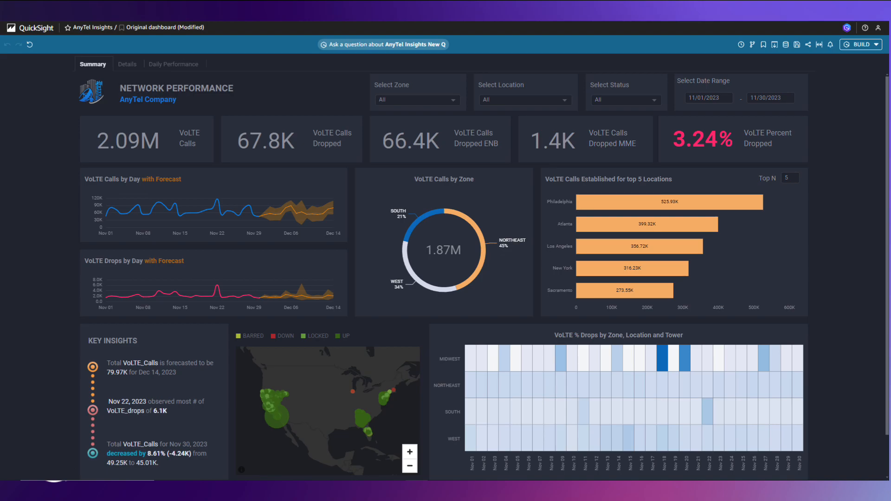
Build a daily total VoLTE calls vs drops chart with Q and add it to the analysis
left_click(859, 44)
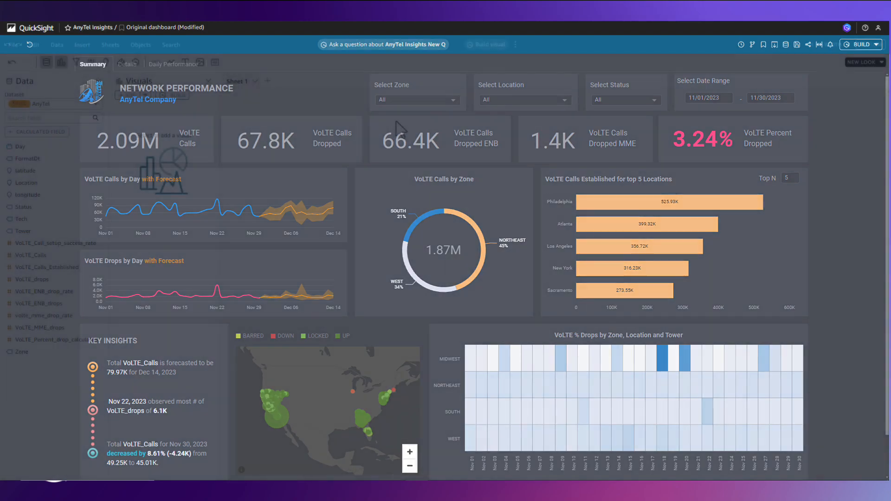
left_click(485, 44)
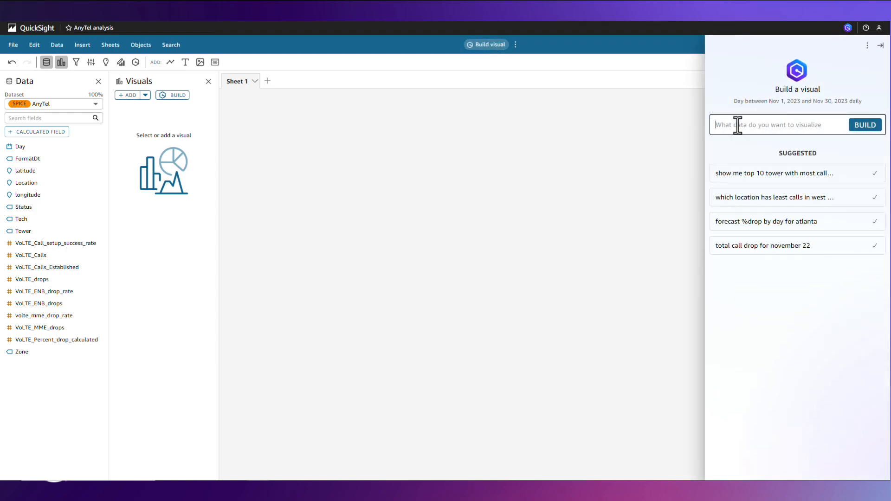
left_click(863, 124)
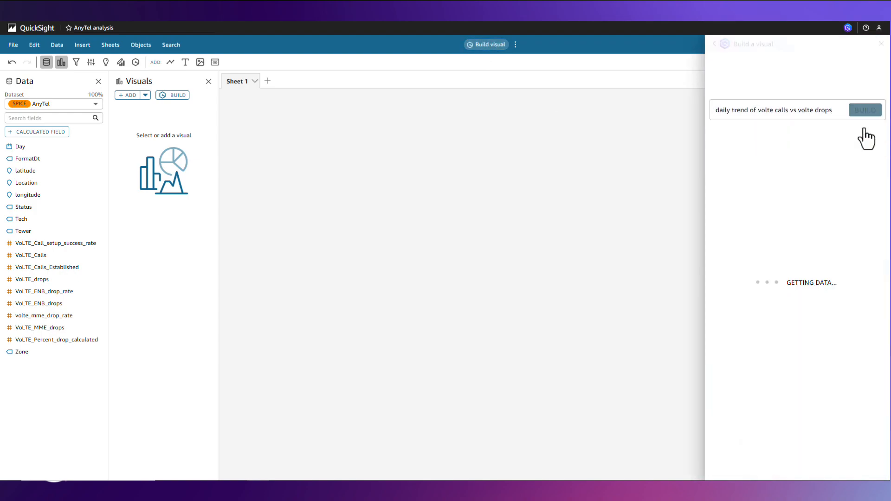
left_click(864, 110)
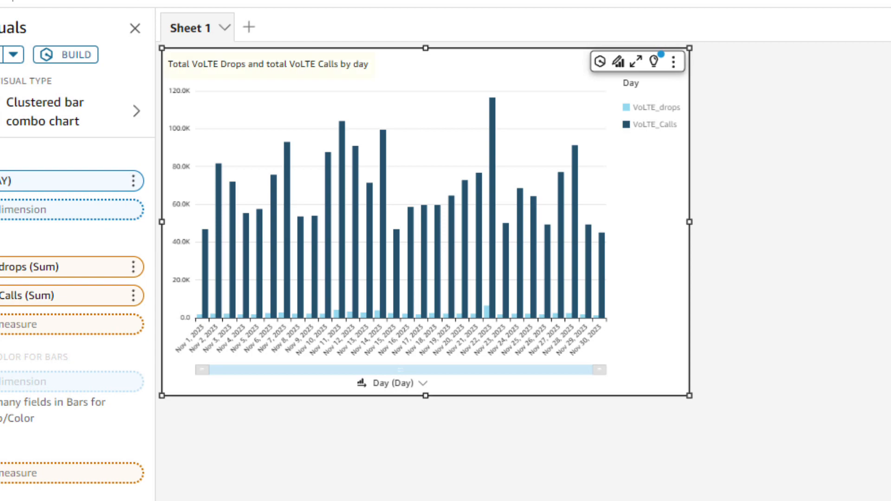
double_click(269, 64)
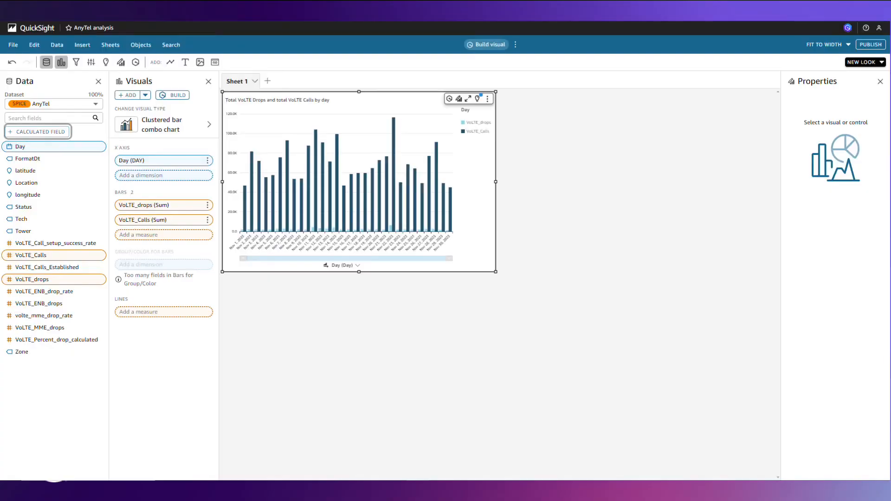
Build the 'ratio of total calls dropped to total calls' formula and save it as Percent Call Drops
left_click(37, 131)
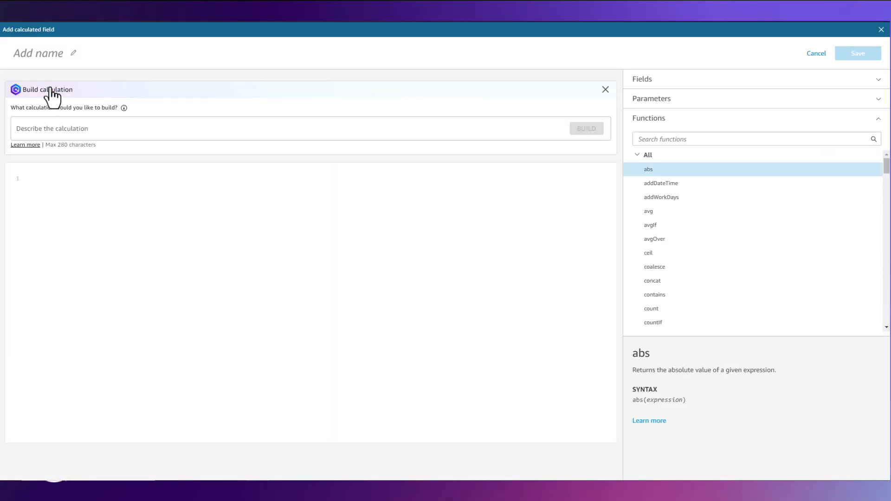
type("ratio of total calls dropped to total calls")
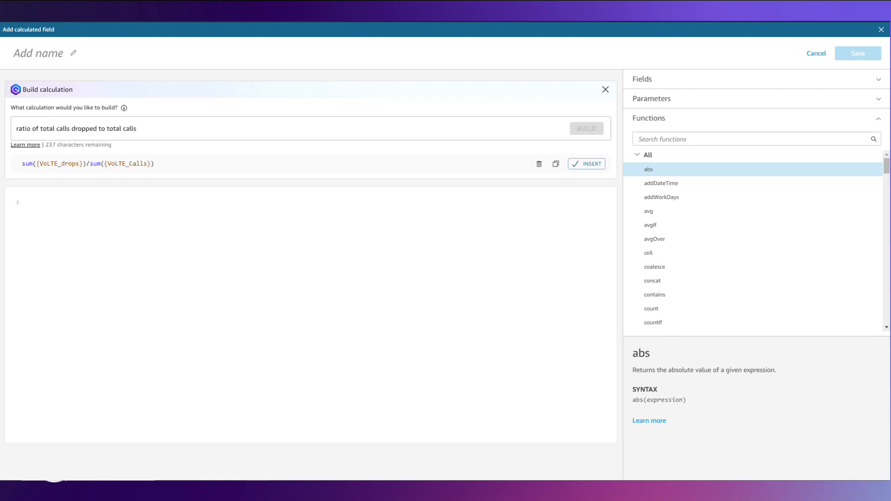
type("Percent Call Drops")
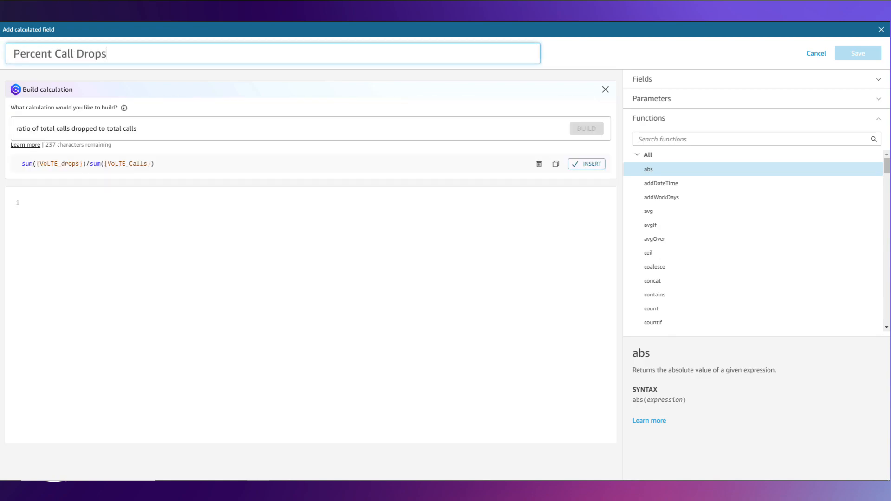
left_click(586, 163)
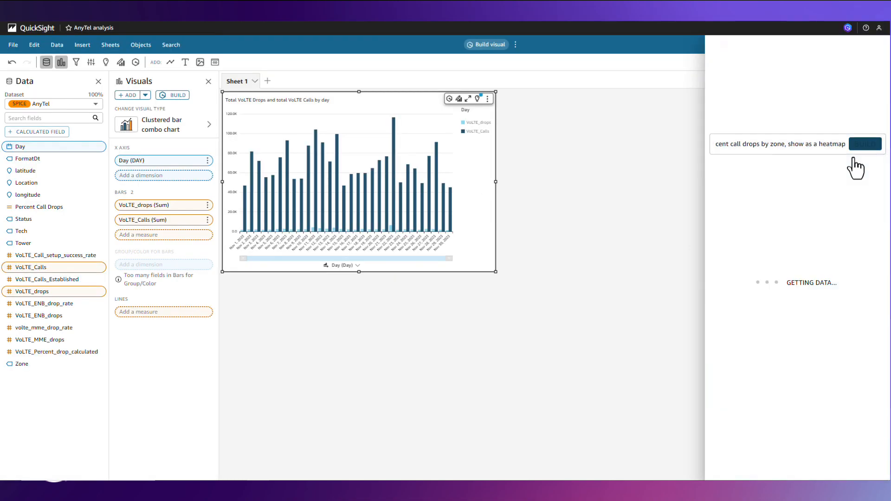
Add a Percent Call Drops by day and zone heatmap and a tower call details table
left_click(864, 143)
type("tower call details")
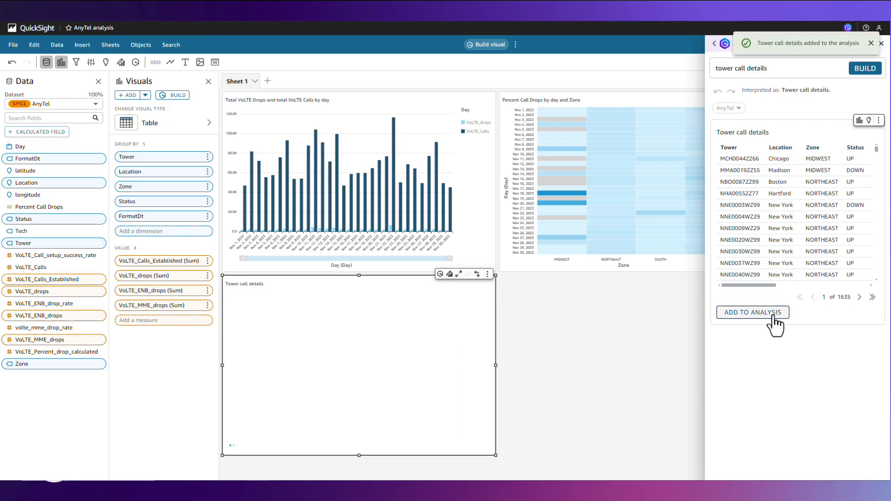
left_click(752, 311)
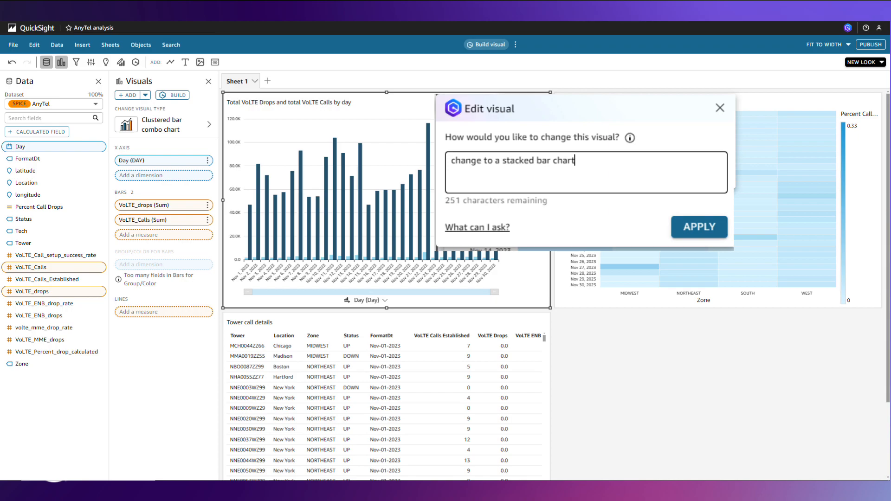
Stack the calls/drops bars, put zones as heatmap rows with days as columns, and colour DOWN towers red
left_click(698, 226)
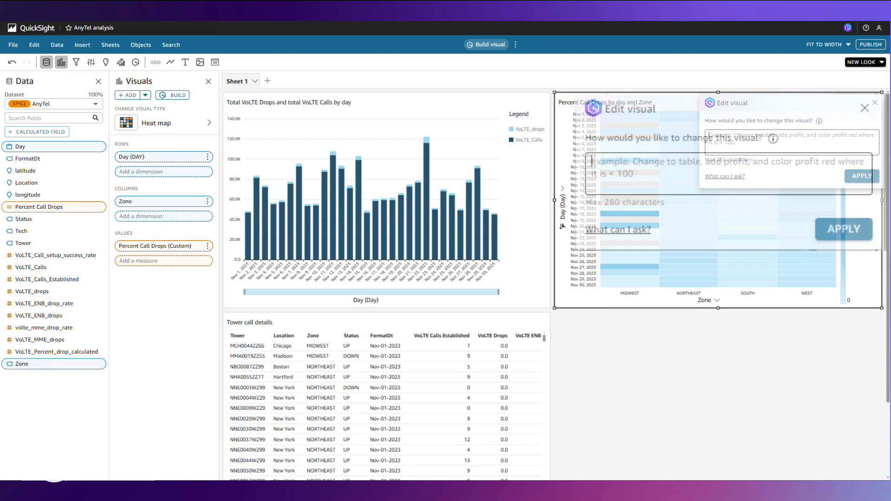
type("show zone as rows and day as column")
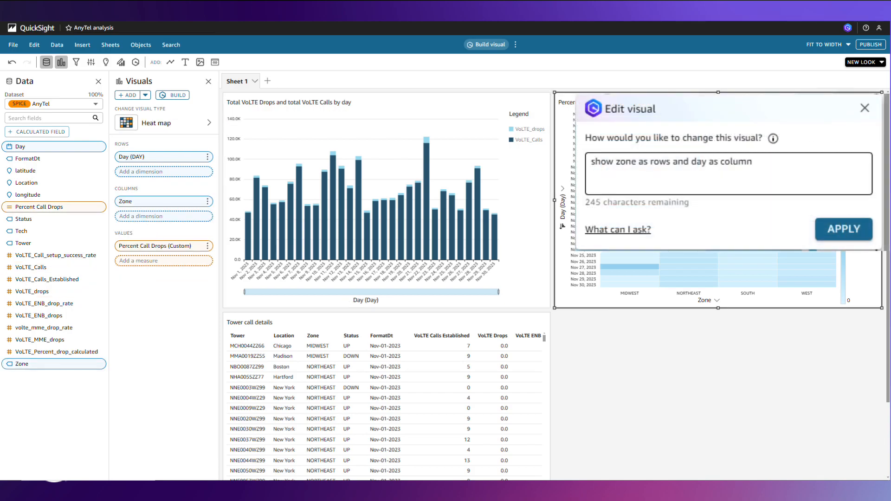
left_click(844, 229)
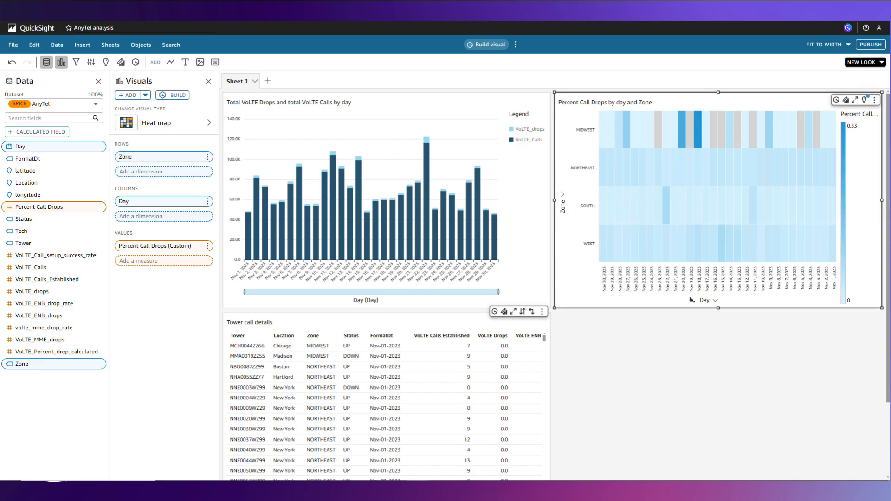
type("color red when status is DOWN")
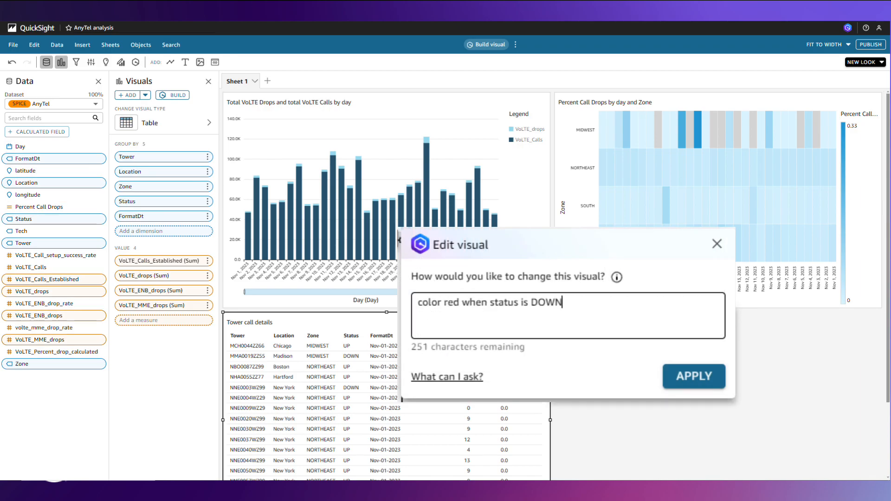
left_click(692, 376)
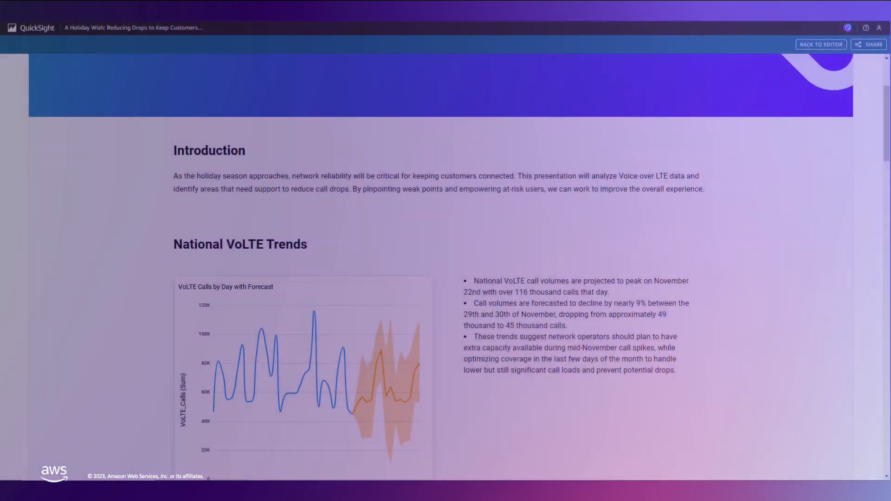
scroll("down", 3)
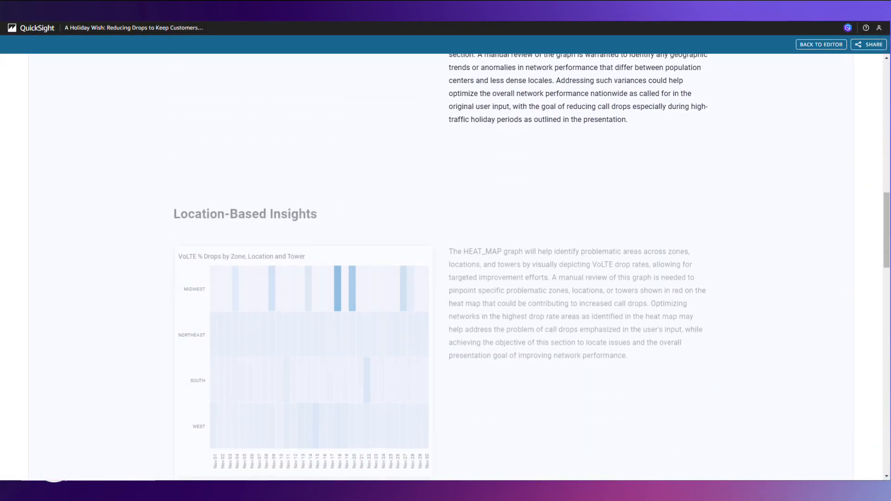
scroll("down", 3)
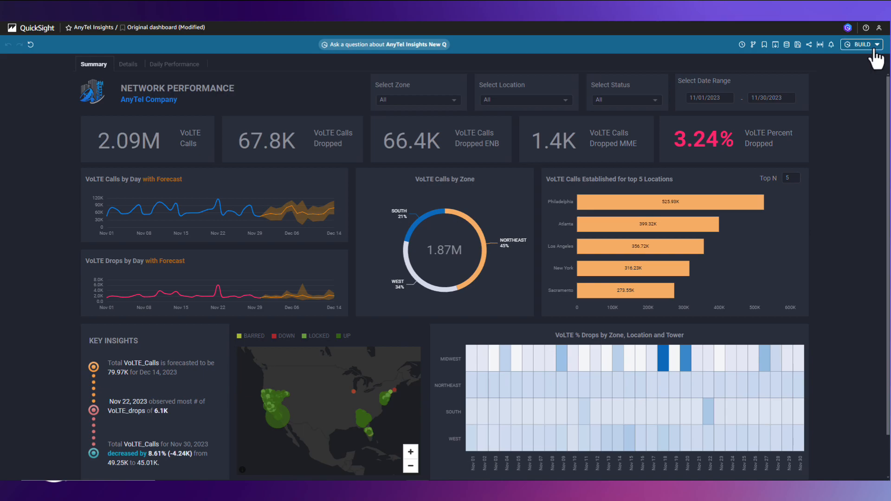
Generate the Q executive summary of the AnyTel Insights dashboard and give it a thumbs-up
left_click(859, 45)
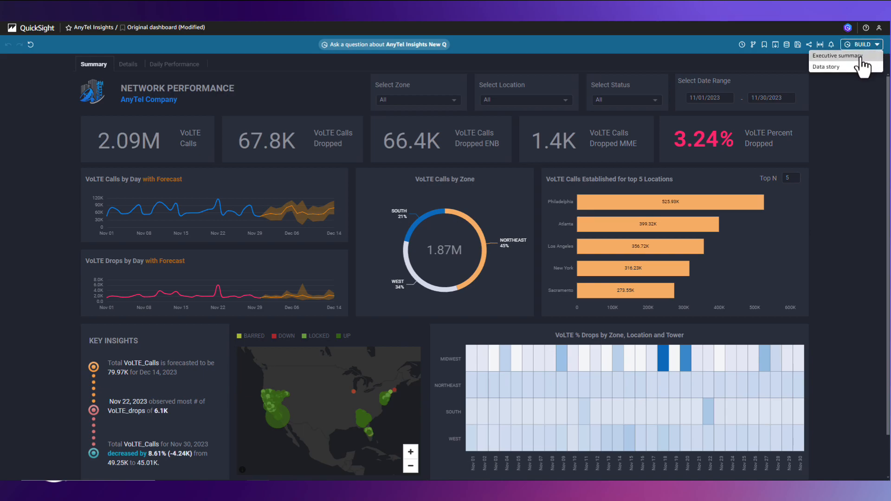
left_click(837, 55)
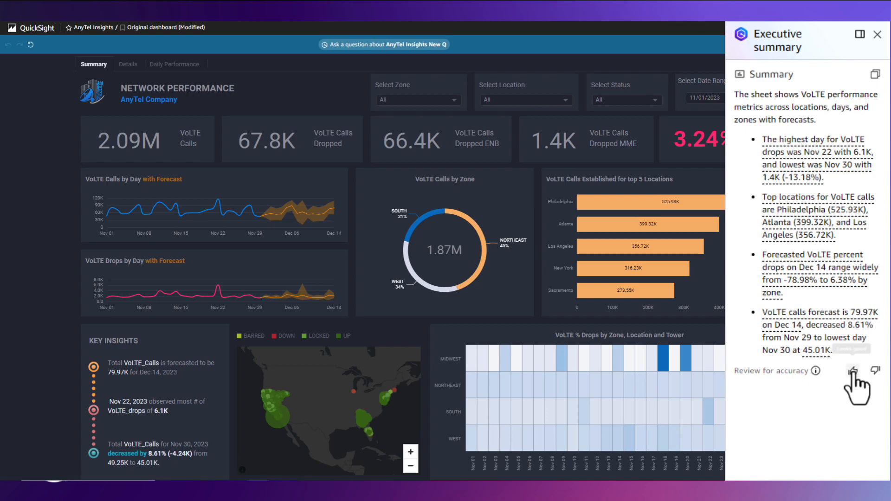
left_click(852, 371)
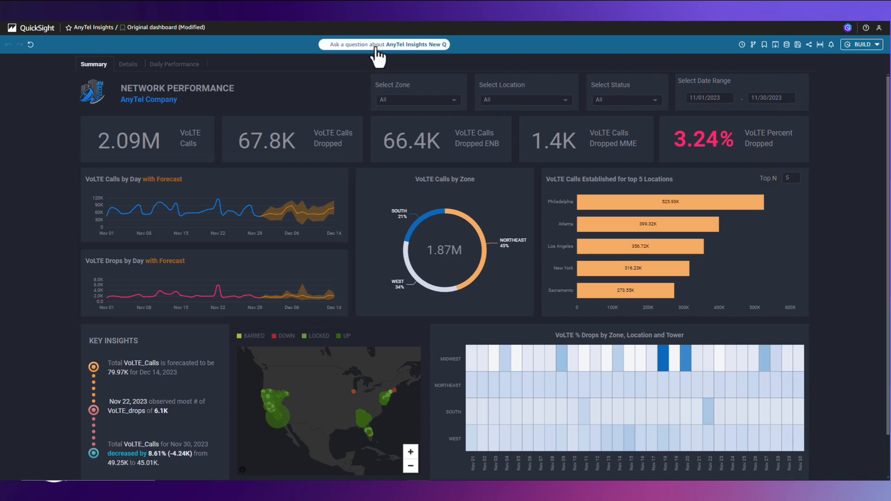
Ask Q why calls increased on Nov 22 2023 and which 10 towers drop the most calls
type("why calls increased on nov 22 2023")
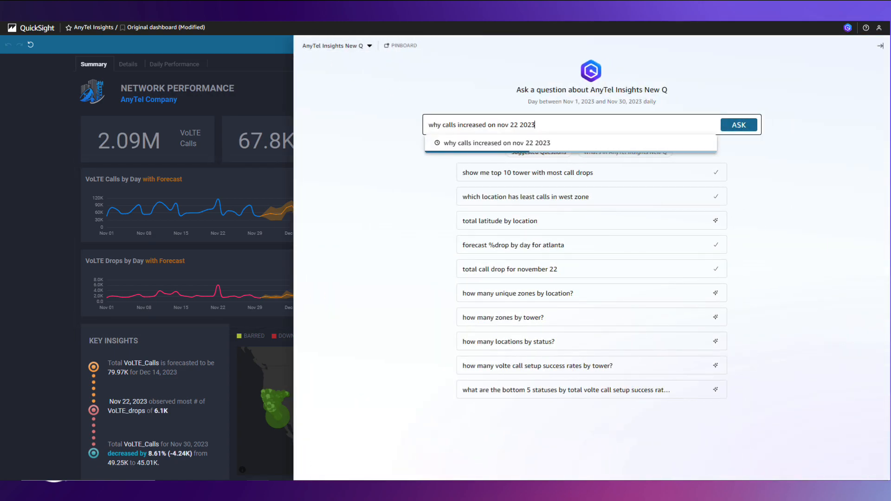
left_click(738, 124)
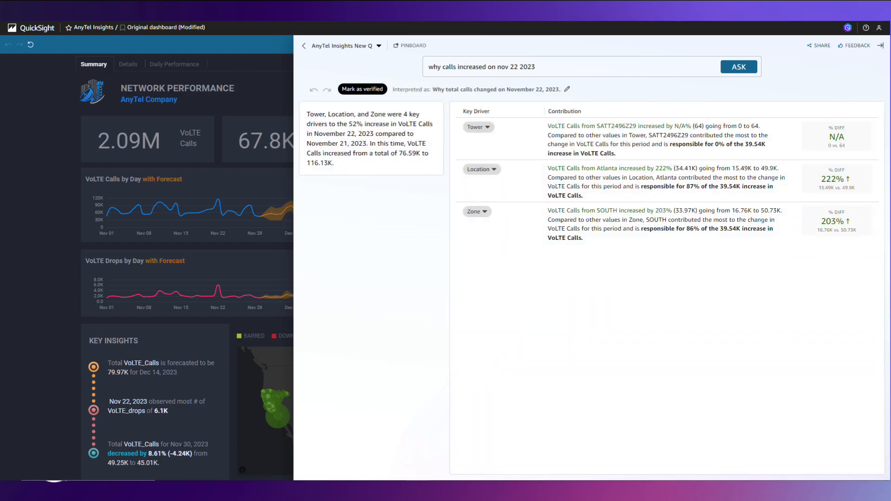
left_click(737, 67)
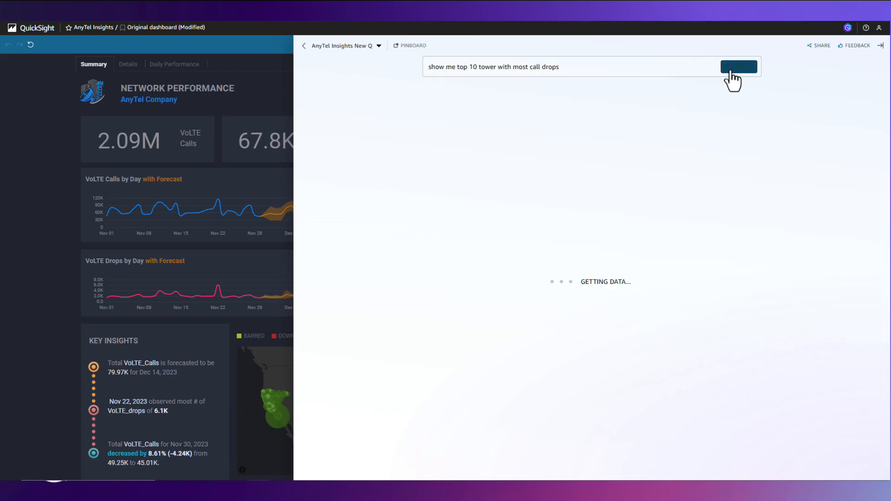
left_click(738, 67)
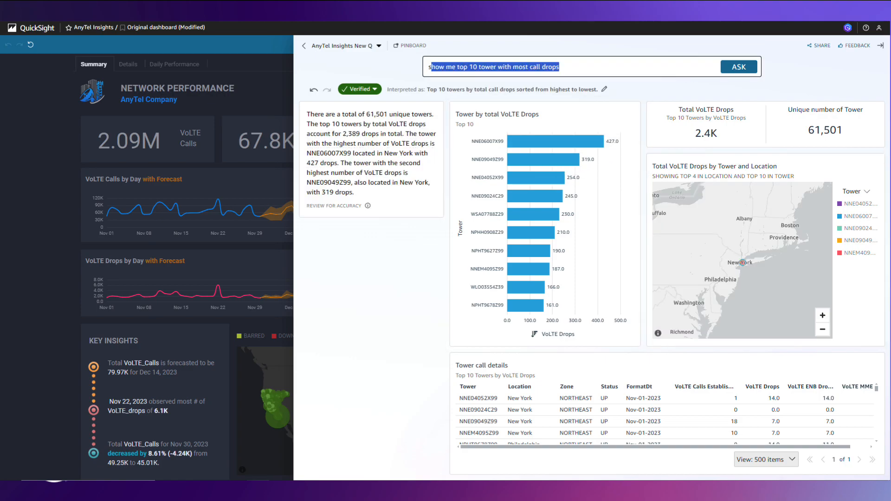
Ask Q for the daily trend of call drops for tower NNE06007X99
type("show me the daily trend of call drops for NNE06007X99")
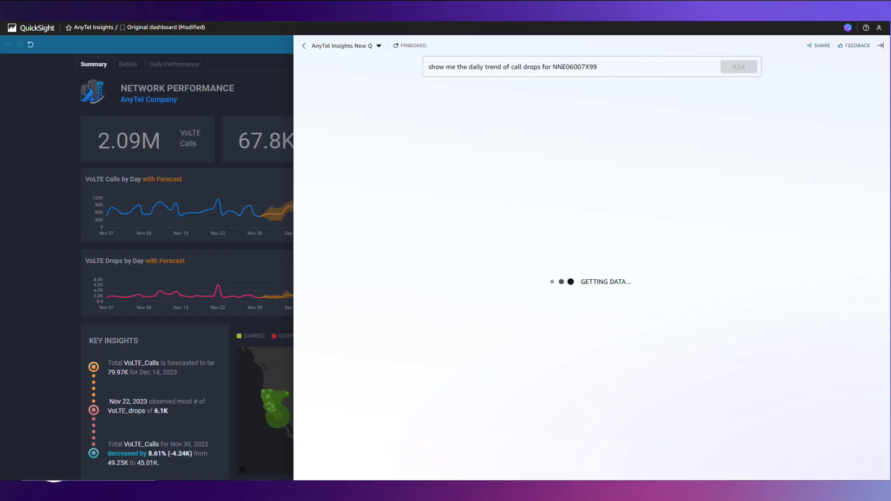
left_click(738, 67)
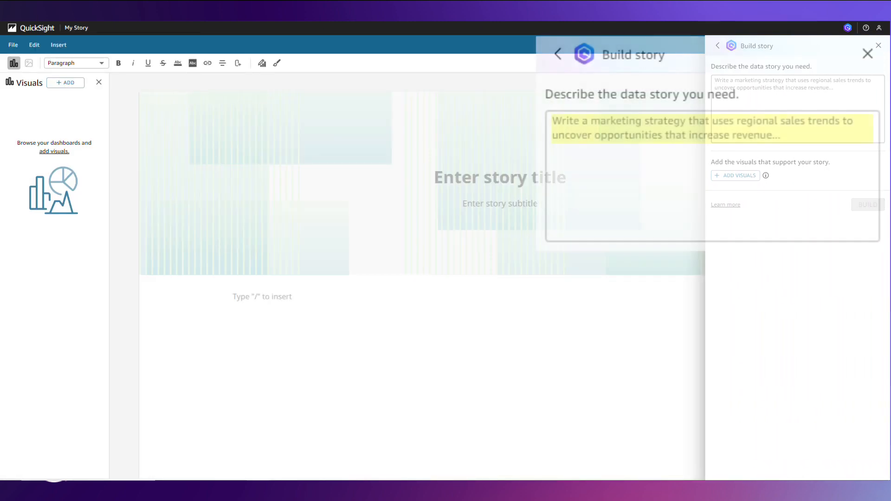
Describe a Nov 2023 network performance story focused on call drops, pick five AnyTel Insights visuals, and build it
type("write a story on the overall network performance for nov 2023 with special emphasis on call drops")
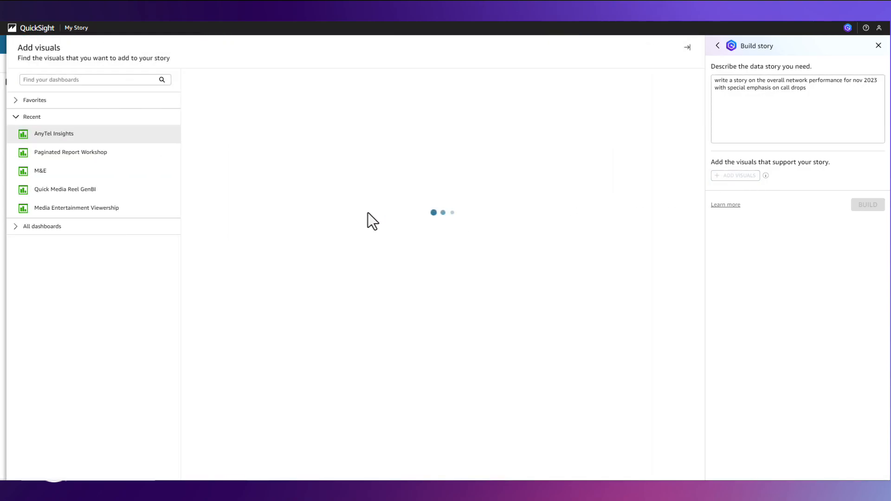
left_click(447, 194)
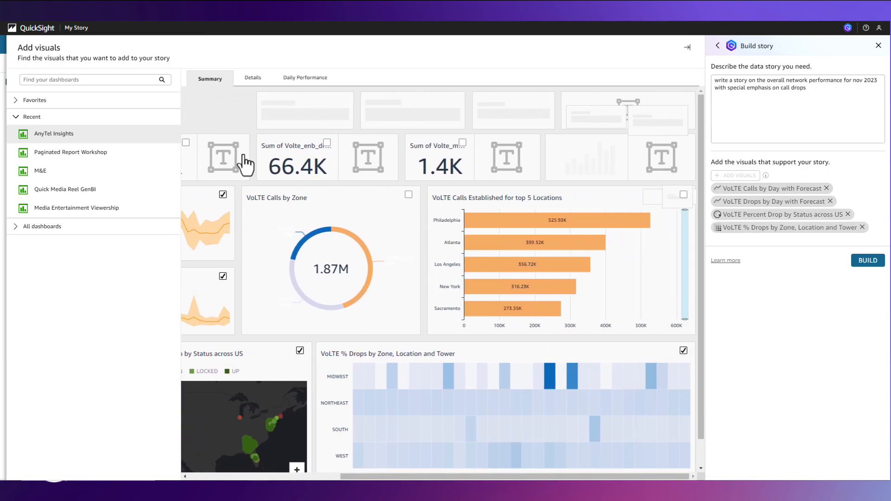
left_click(253, 78)
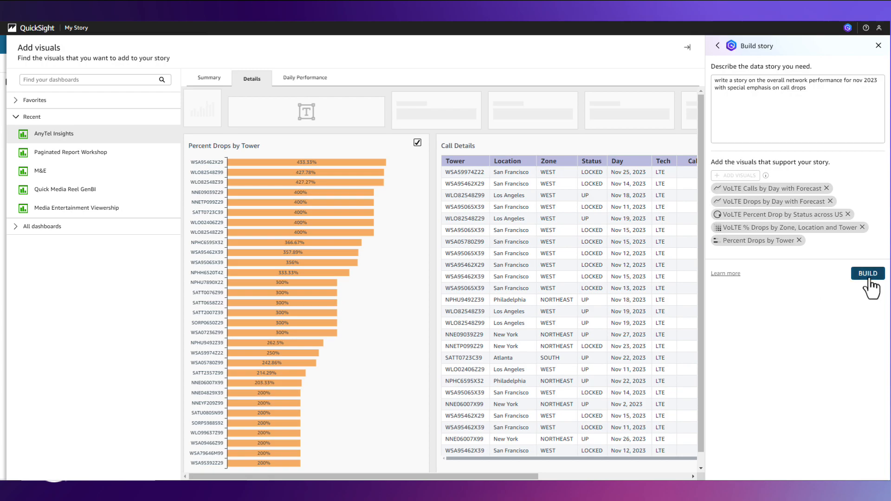
left_click(867, 272)
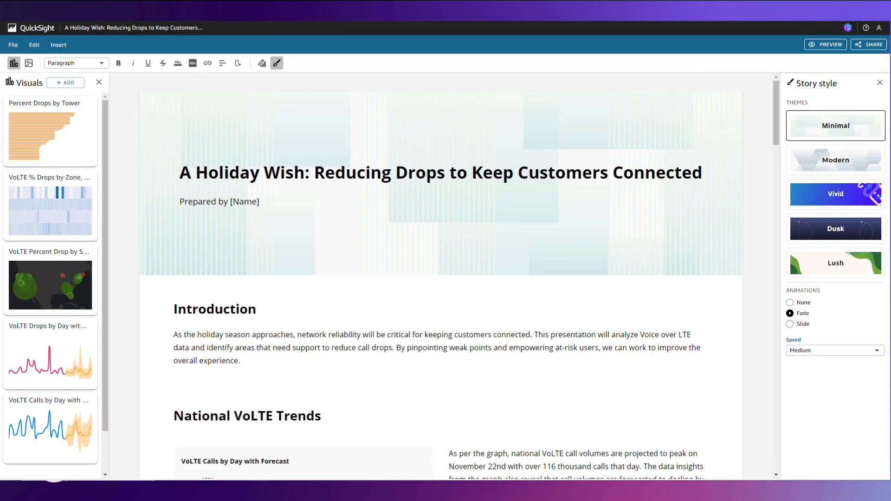
Scroll through the generated story to the National VoLTE Trends section
scroll("down", 3)
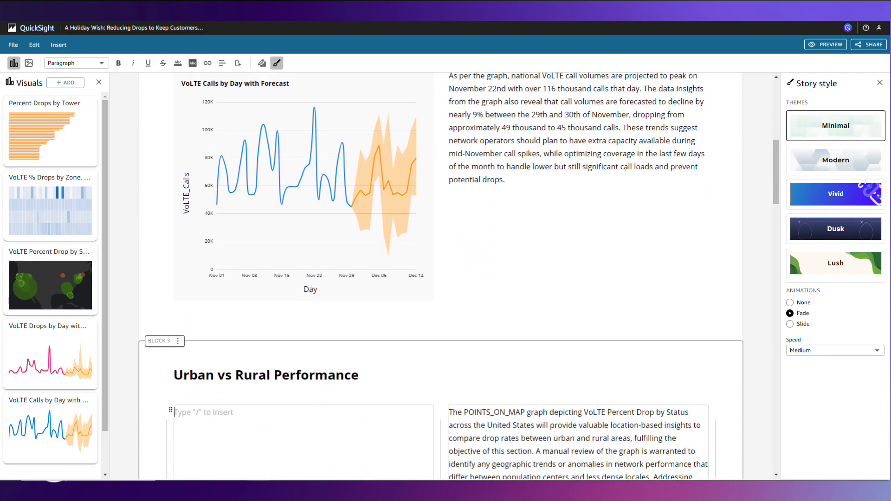
scroll("down", 3)
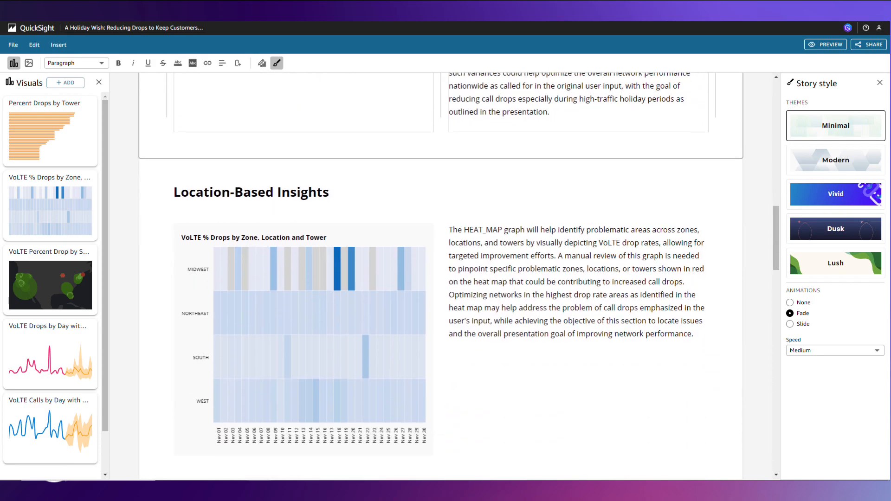
scroll("down", 3)
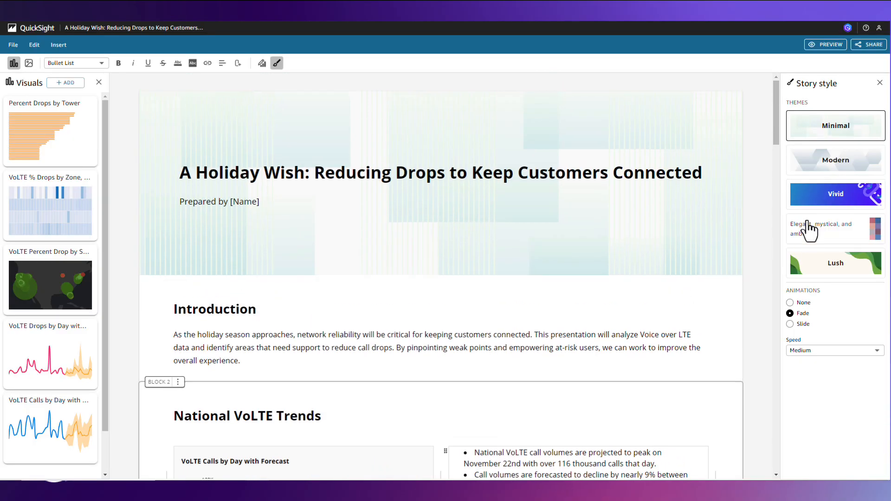
Apply the Vivid theme, preview the story through to the end, and bring up its sharing options
left_click(834, 193)
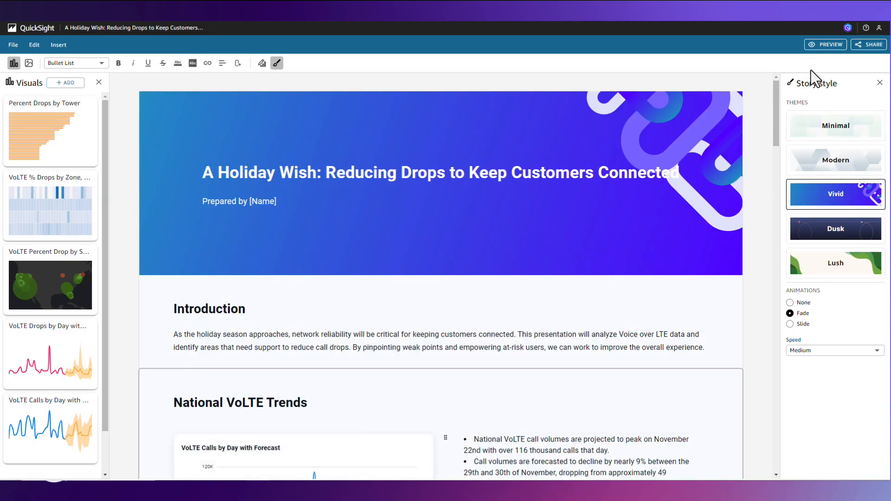
left_click(824, 44)
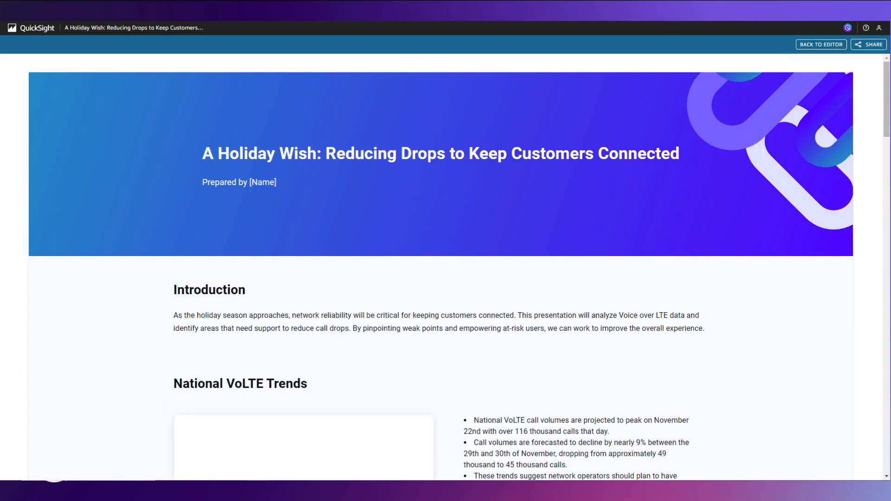
scroll("down", 3)
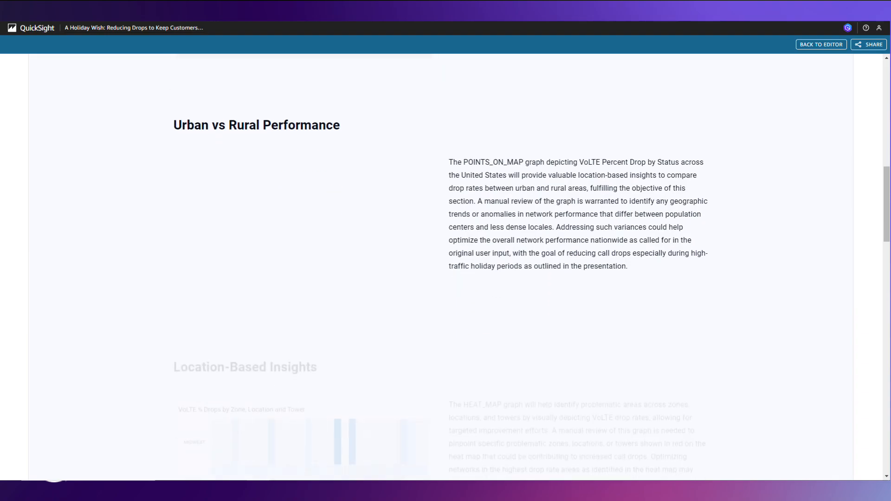
scroll("down", 3)
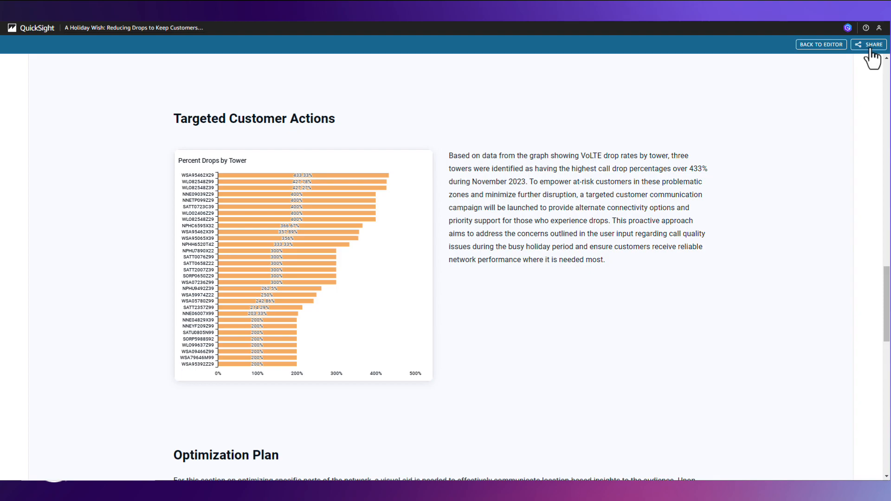
left_click(868, 44)
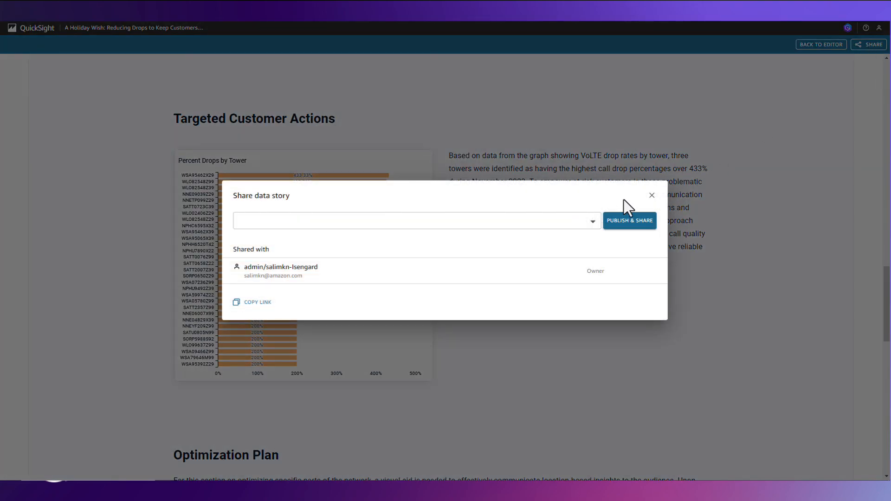